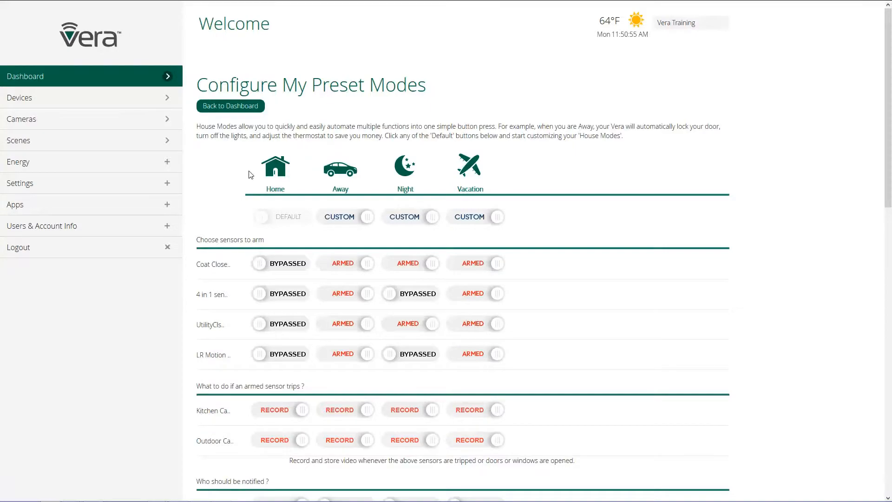
Change Home mode from Default to Custom and review the sensor arm toggles
{"action": "left_click", "coordinate": [275, 171]}
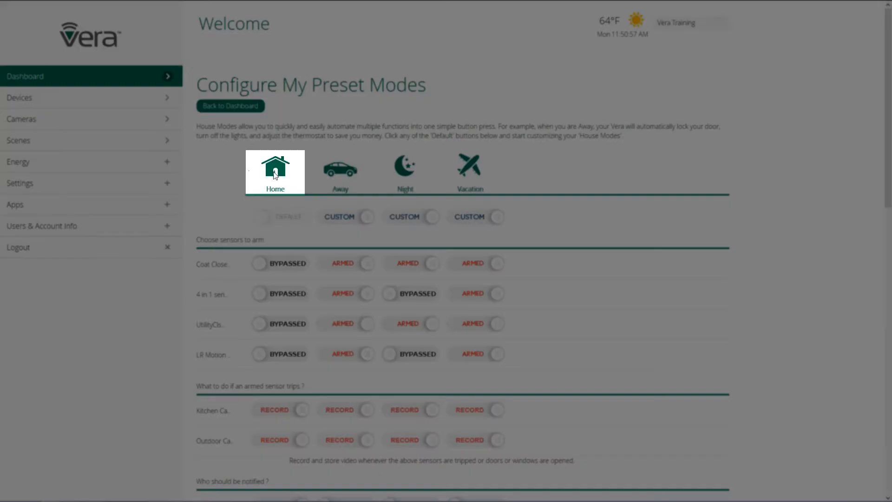
{"action": "left_click", "coordinate": [470, 171]}
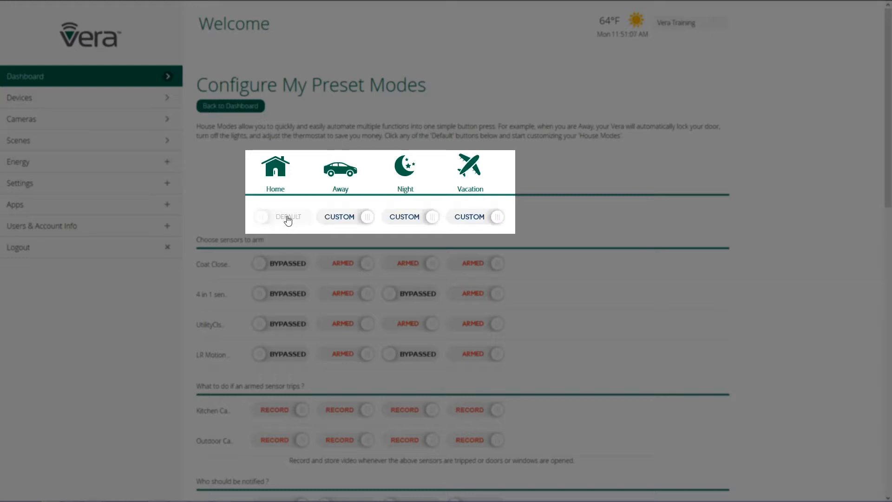
{"action": "left_click", "coordinate": [282, 216]}
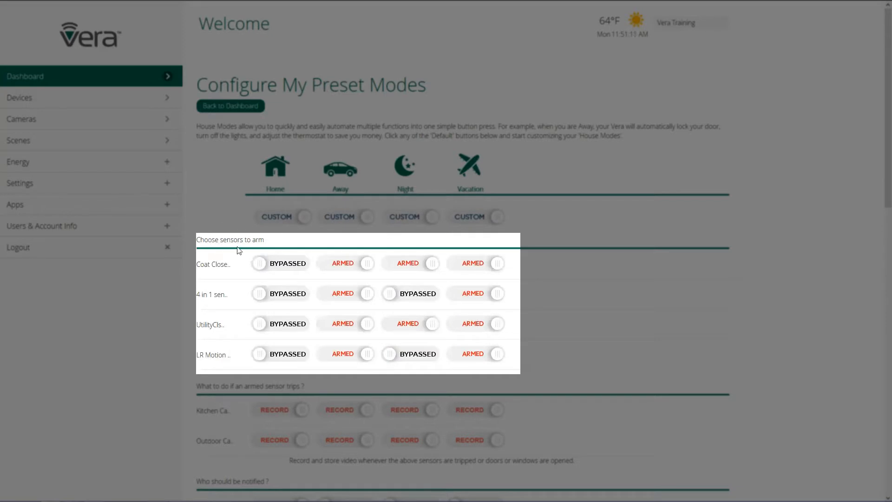
{"action": "mouse_move", "coordinate": [241, 275]}
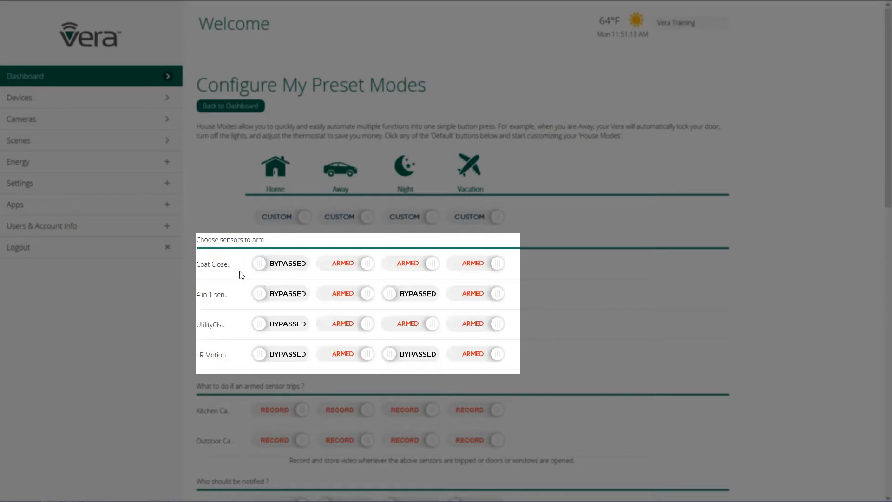
{"action": "mouse_move", "coordinate": [245, 292]}
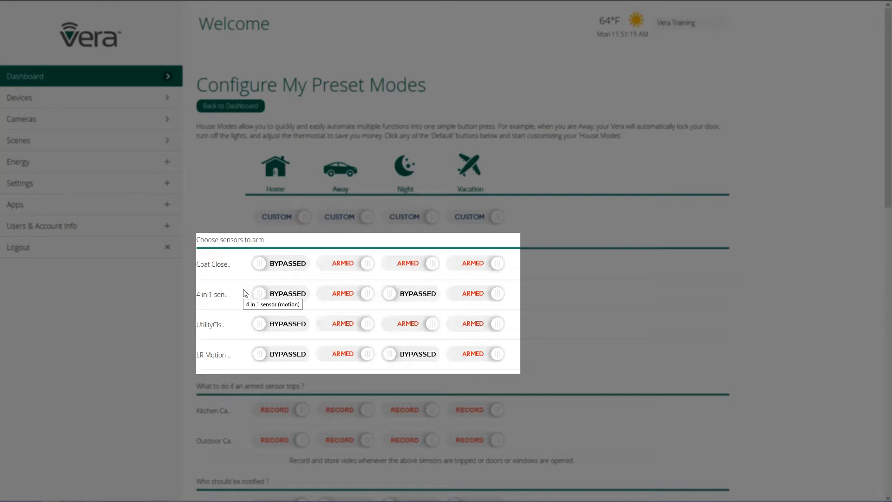
{"action": "mouse_move", "coordinate": [278, 268]}
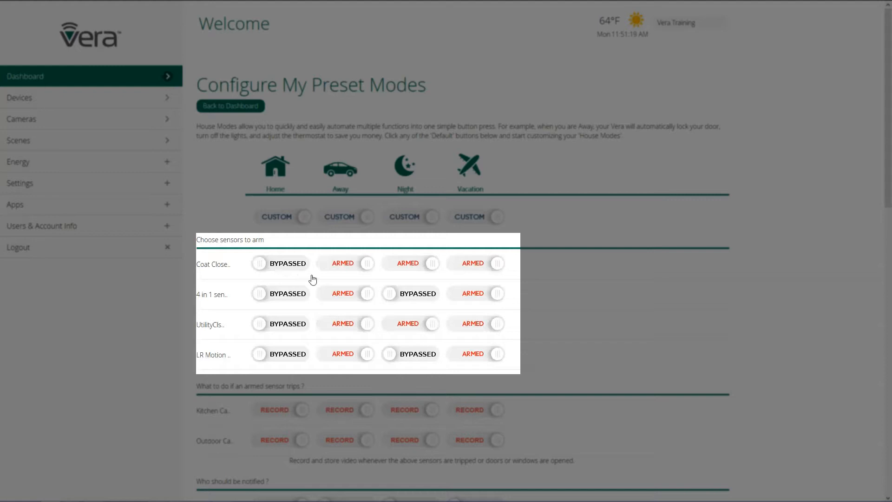
{"action": "mouse_move", "coordinate": [336, 281]}
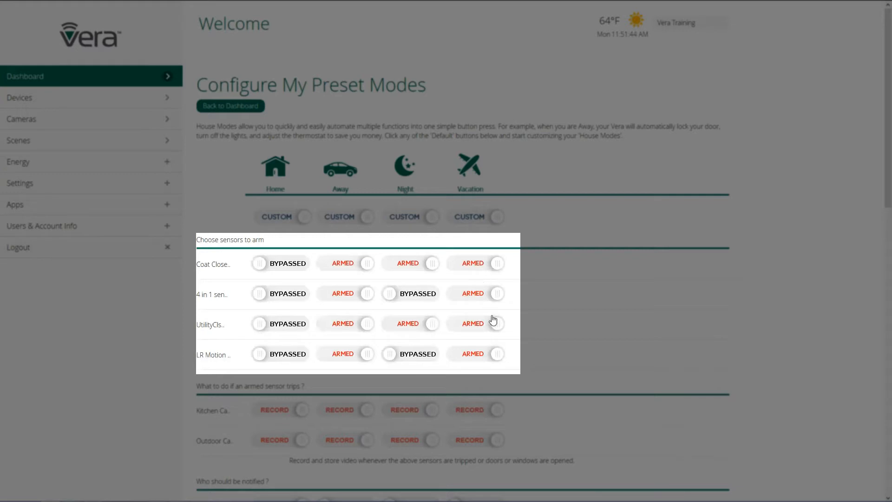
{"action": "mouse_move", "coordinate": [475, 342]}
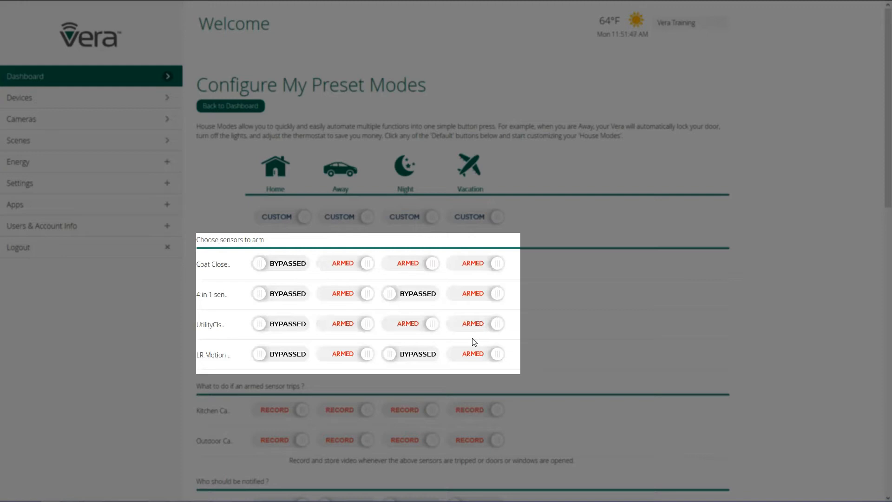
{"action": "scroll", "scroll_direction": "down", "scroll_amount": 3}
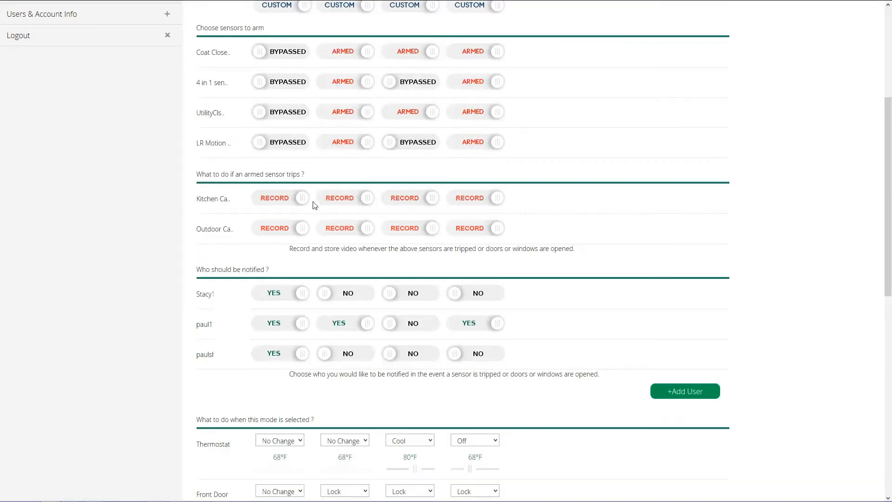
{"action": "mouse_move", "coordinate": [356, 238]}
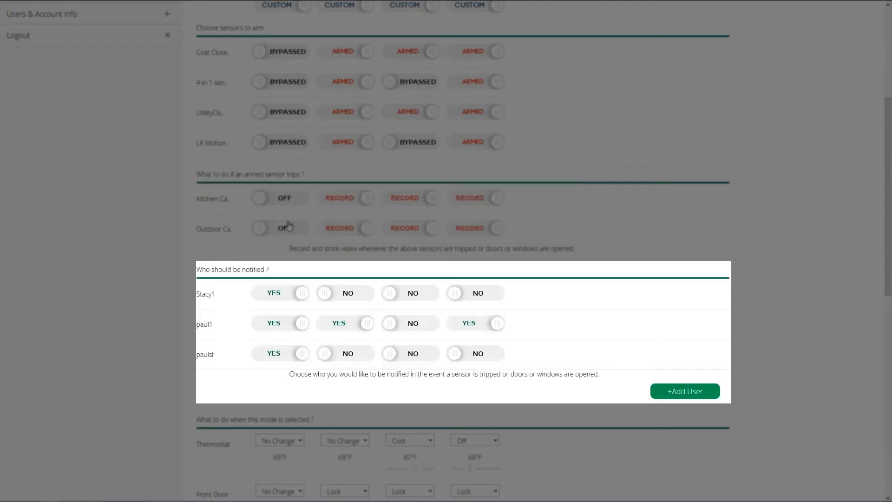
{"action": "mouse_move", "coordinate": [294, 296]}
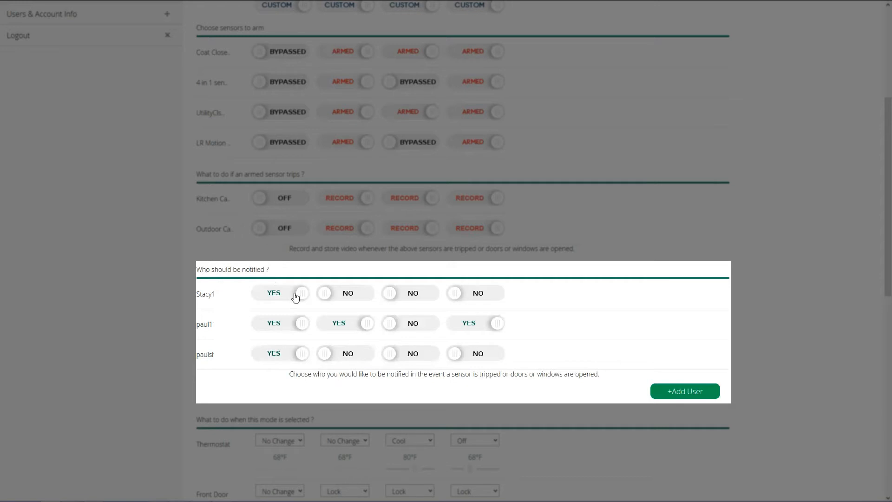
Stop notifying the first user when Home mode is active
{"action": "left_click", "coordinate": [279, 293]}
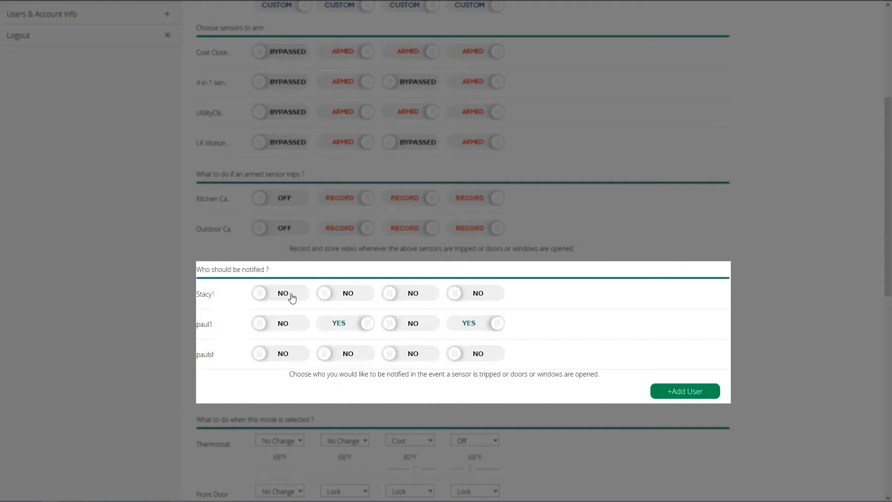
{"action": "mouse_move", "coordinate": [271, 328]}
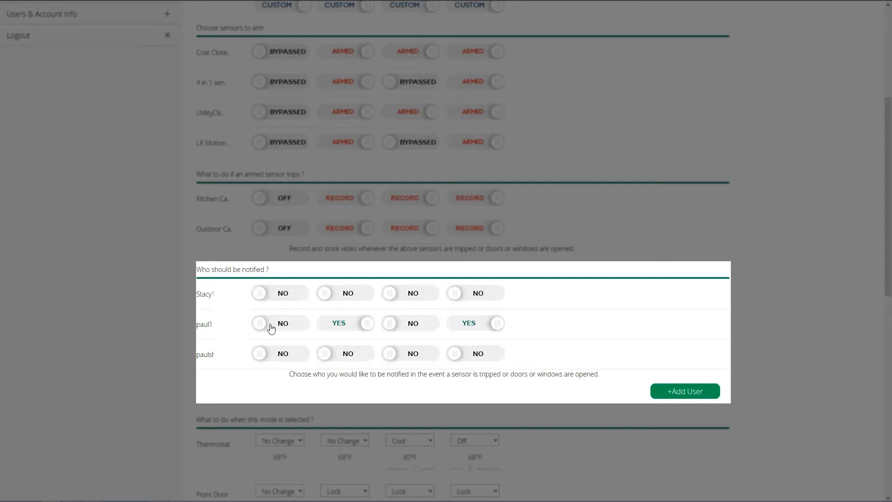
{"action": "mouse_move", "coordinate": [402, 325]}
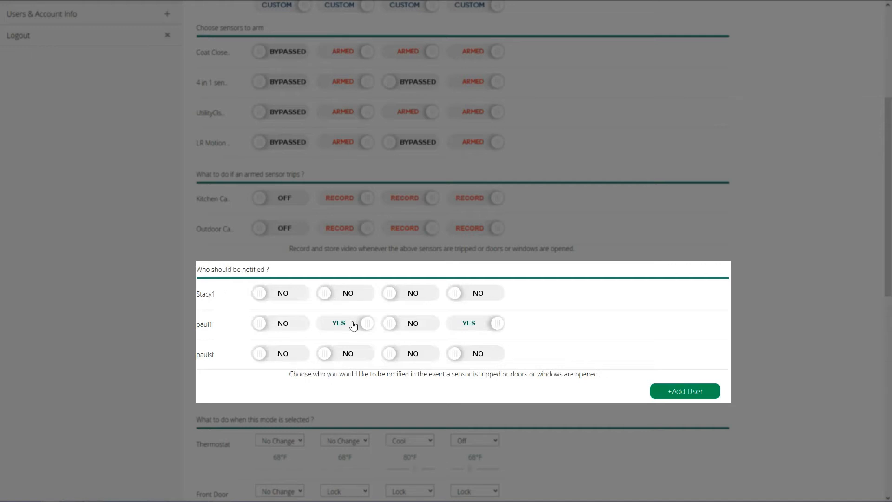
Set MBR Lamp M to turn Off when Home mode is selected
{"action": "scroll", "scroll_direction": "down", "scroll_amount": 3}
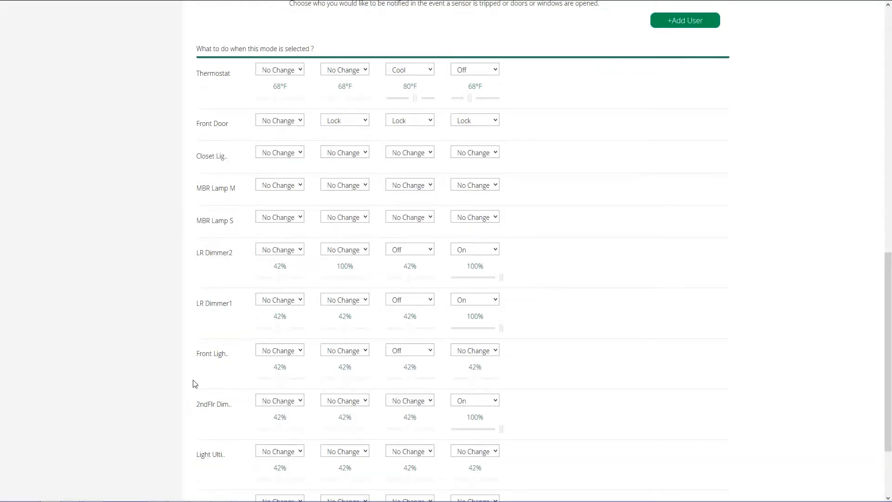
{"action": "mouse_move", "coordinate": [199, 379]}
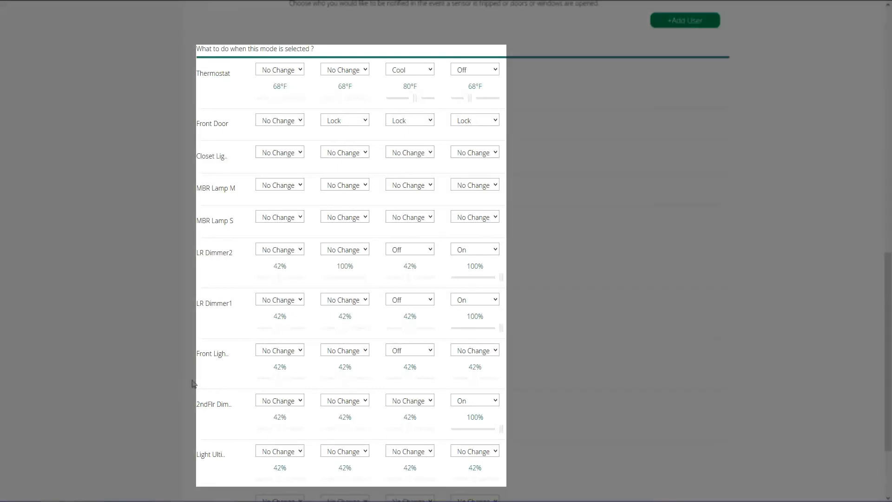
{"action": "mouse_move", "coordinate": [200, 379]}
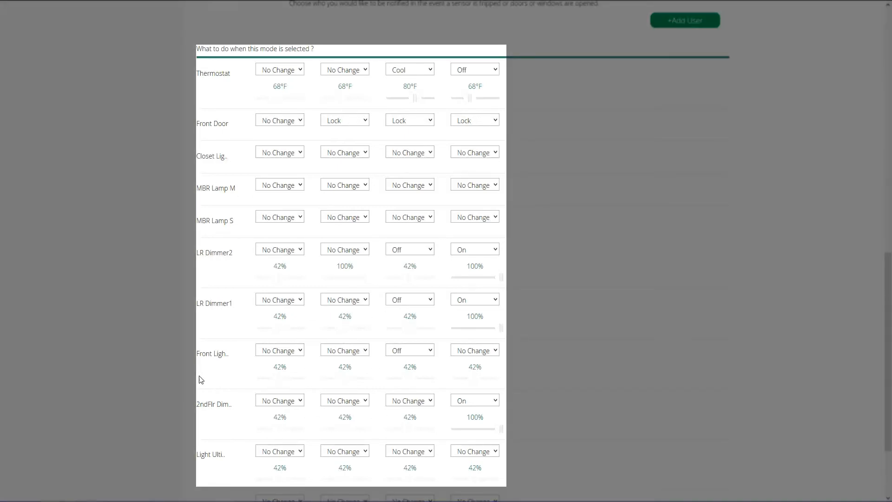
{"action": "left_click", "coordinate": [279, 184]}
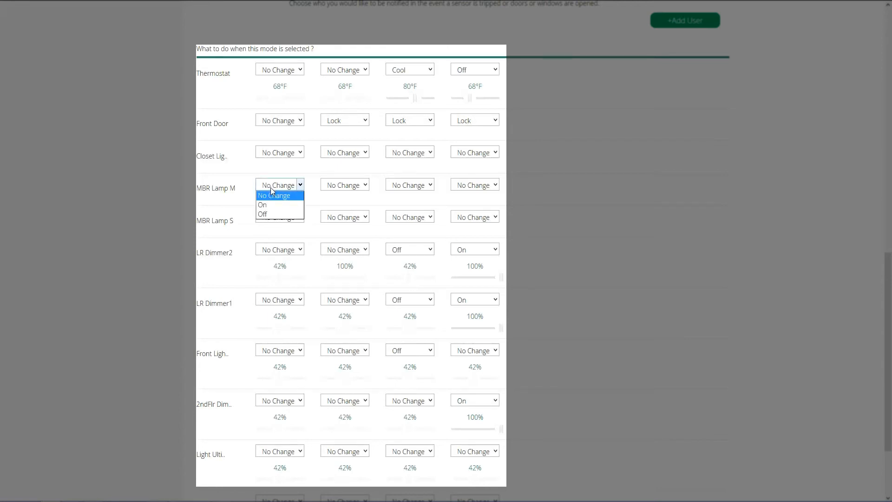
{"action": "left_click", "coordinate": [262, 214]}
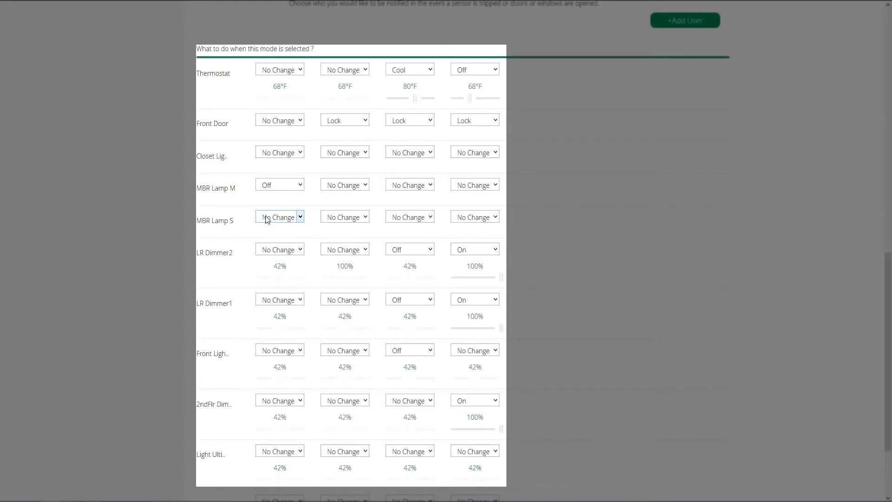
{"action": "mouse_move", "coordinate": [275, 197]}
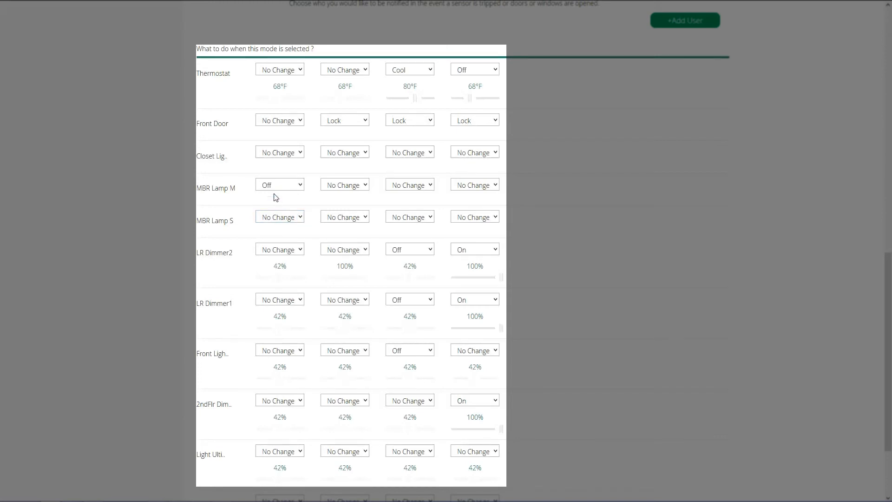